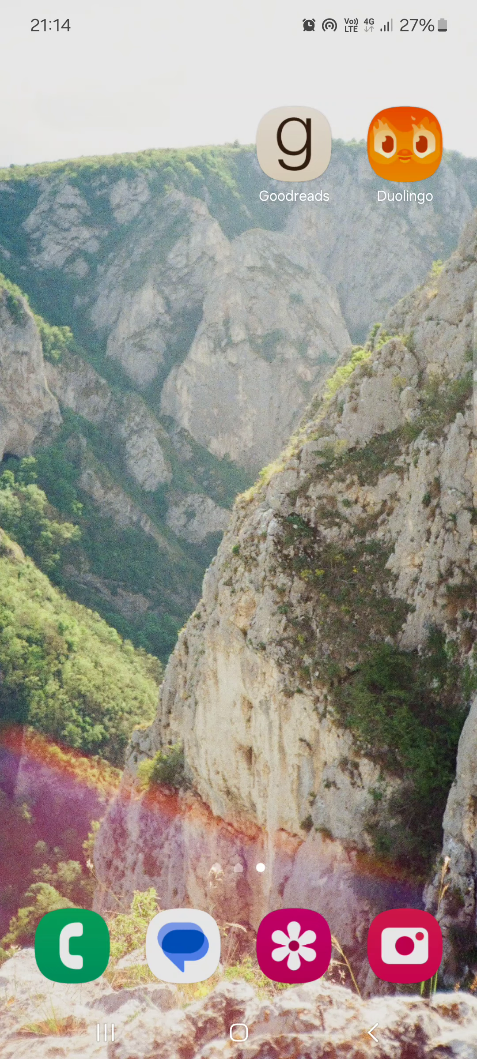
Launch Goodreads and bring up the Theme dialog listing Light, Dark and Use system setting.
left_click(293, 143)
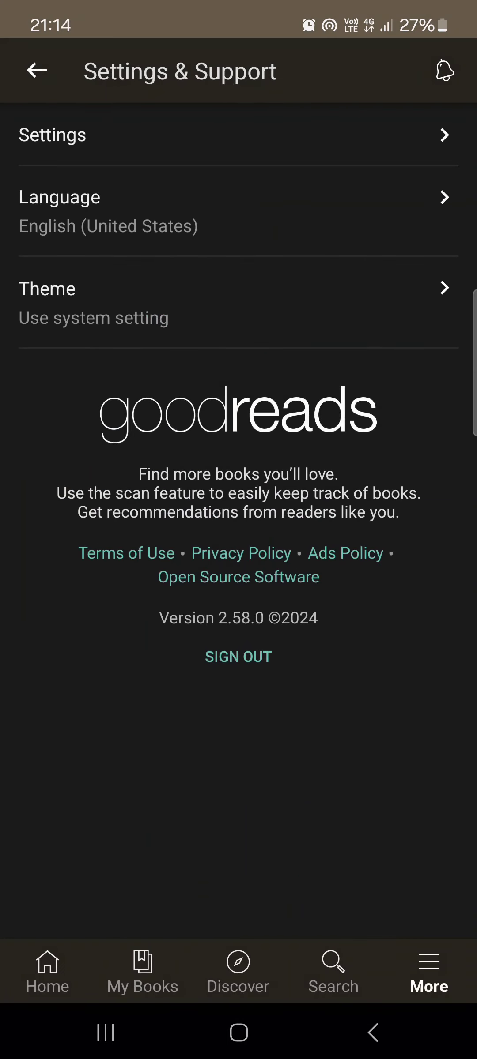
left_click(238, 289)
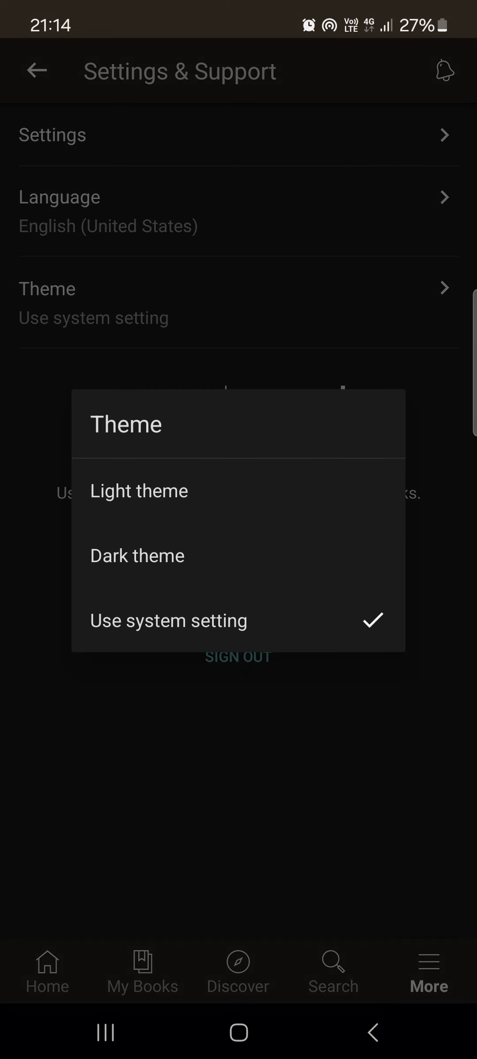